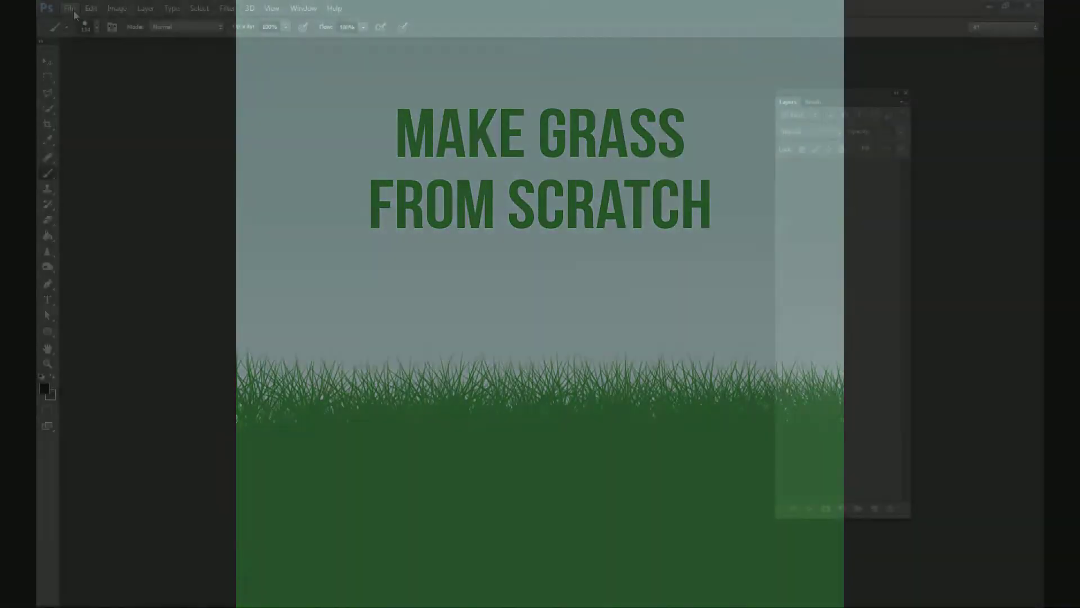
# Step: Create a new 1000×1000 px document at 300 ppi
pyautogui.click(68, 9)
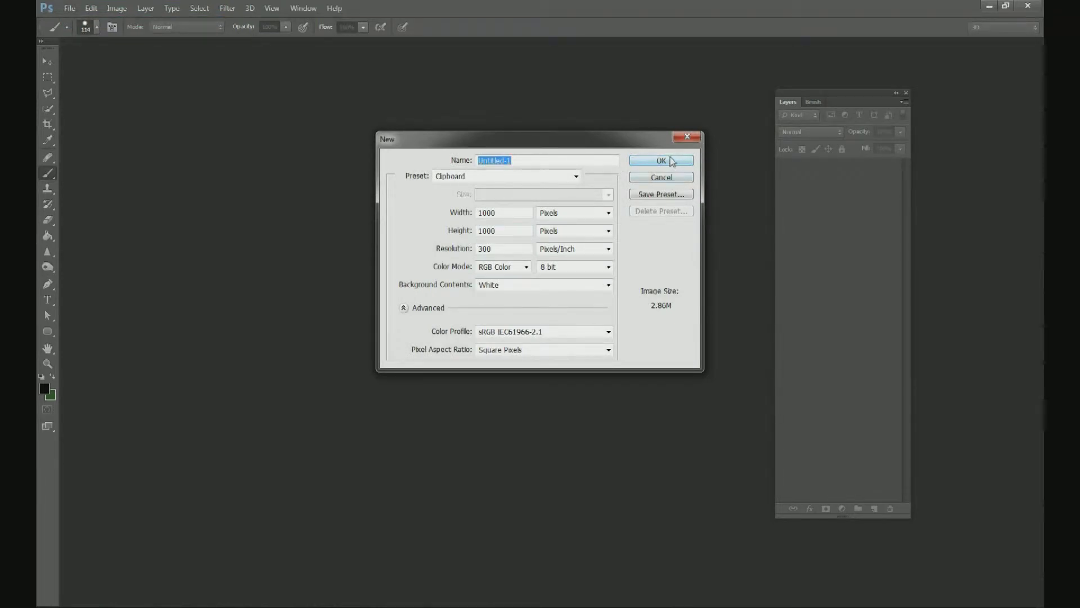
pyautogui.click(660, 160)
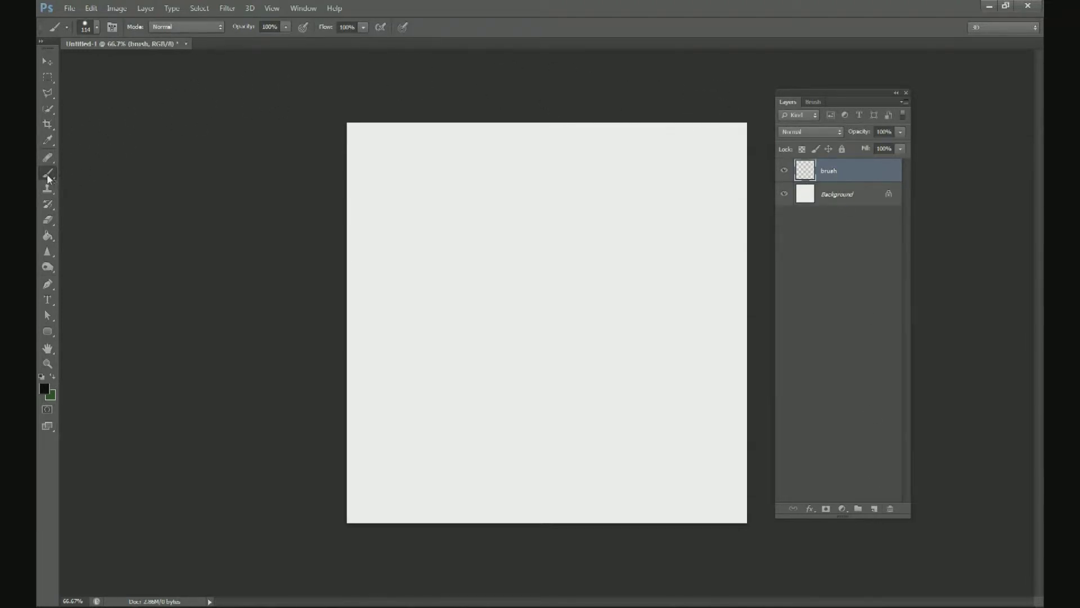
# Step: Set the foreground colour to black and the brush size to 7 px
pyautogui.click(43, 388)
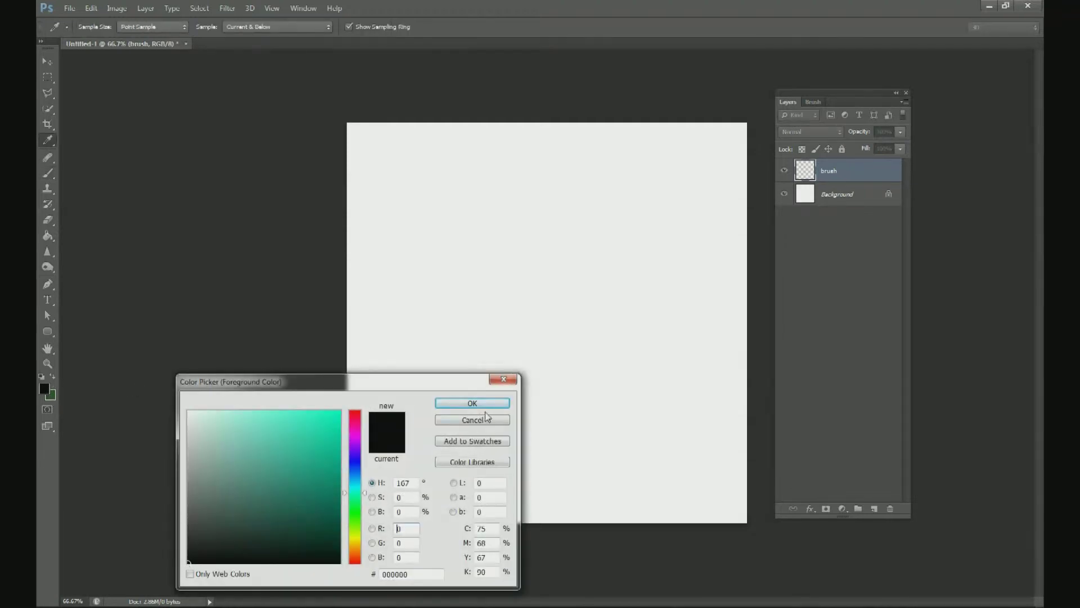
pyautogui.click(472, 403)
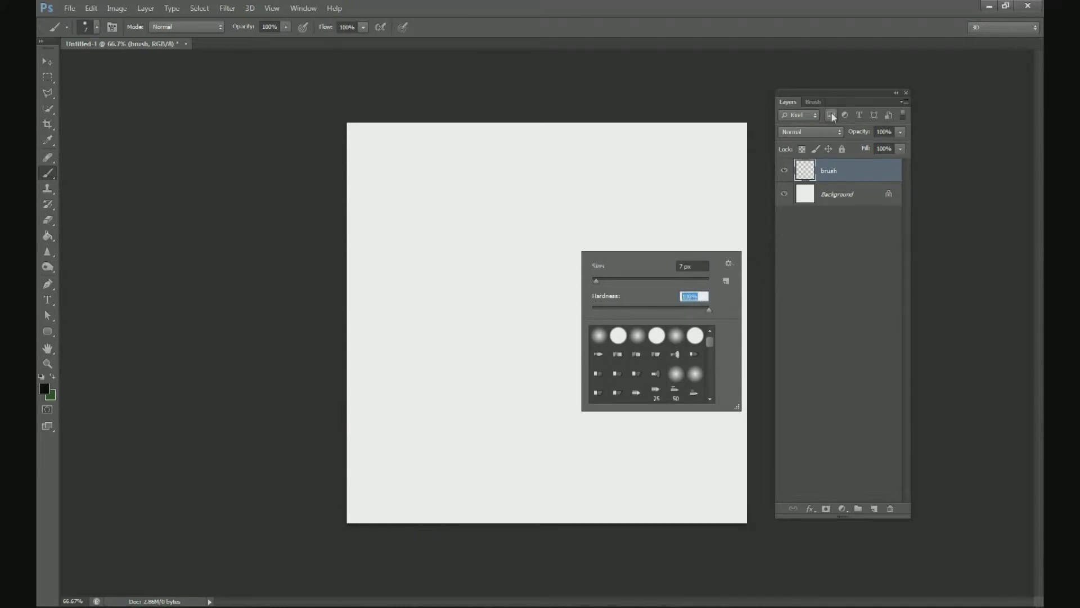
pyautogui.click(310, 36)
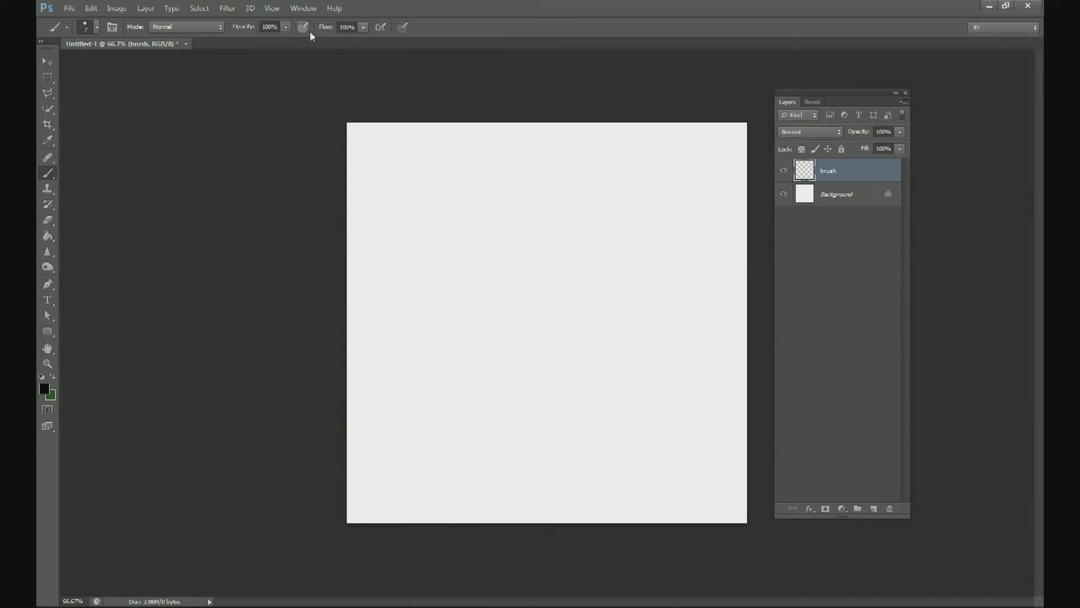
pyautogui.click(304, 7)
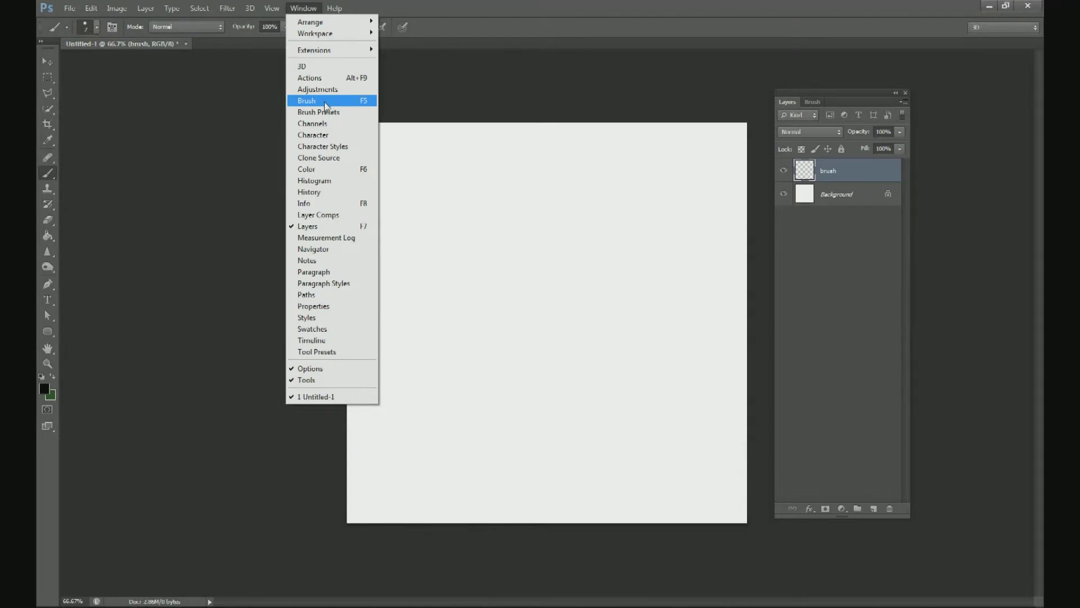
# Step: Enable Shape Dynamics with Size Jitter controlled by Fade and set the fade steps
pyautogui.click(307, 101)
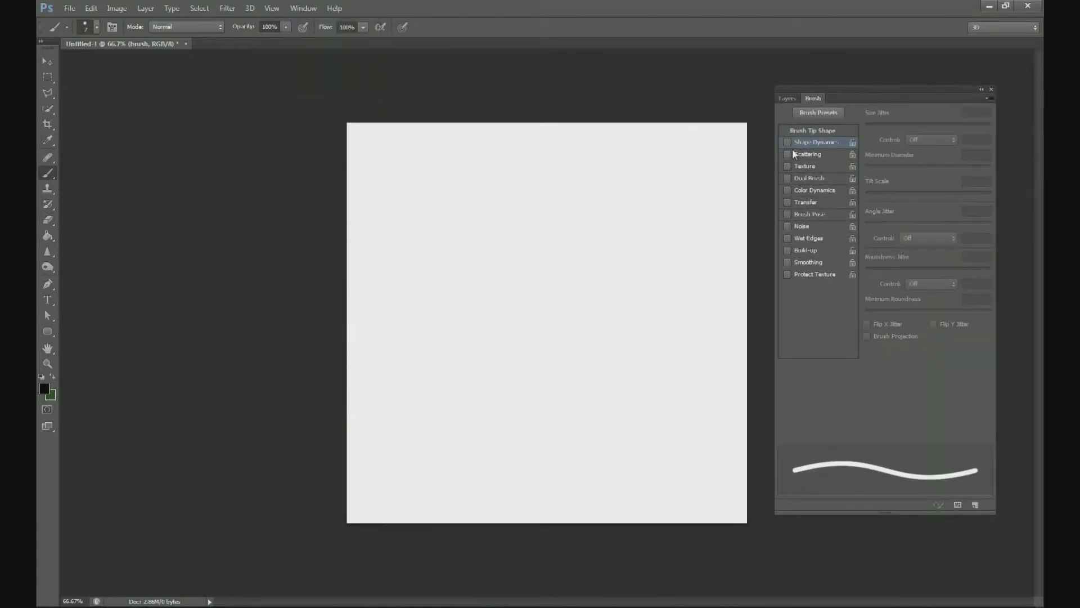
pyautogui.click(787, 142)
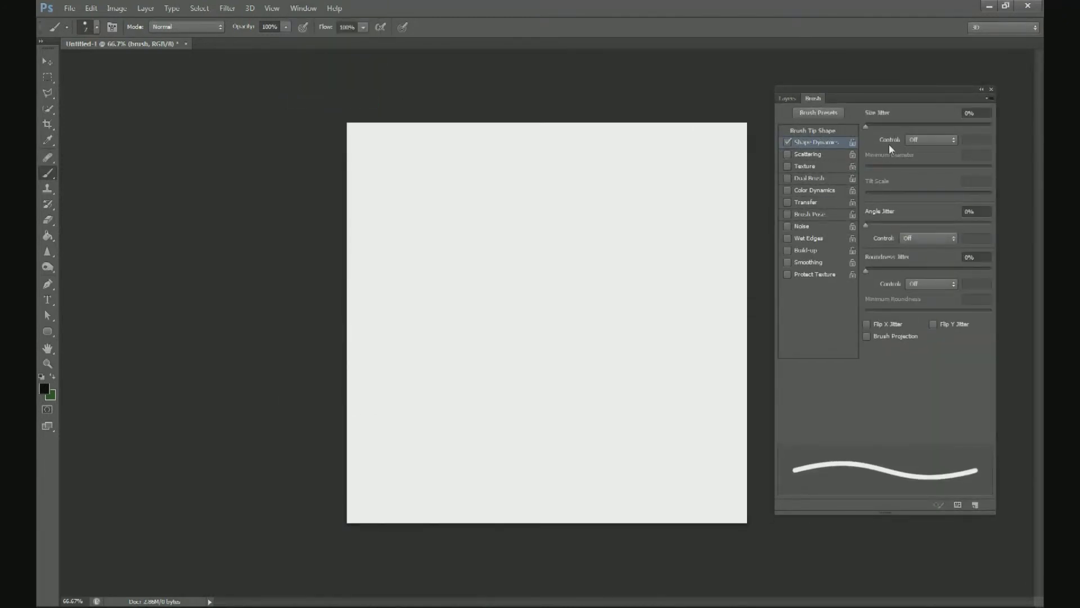
pyautogui.click(930, 139)
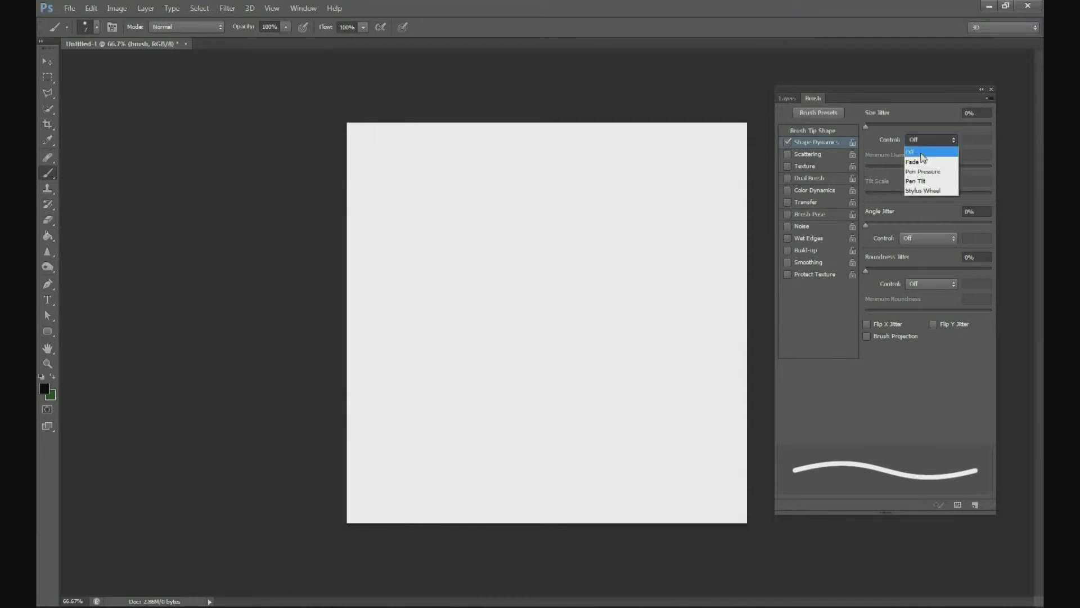
pyautogui.click(912, 161)
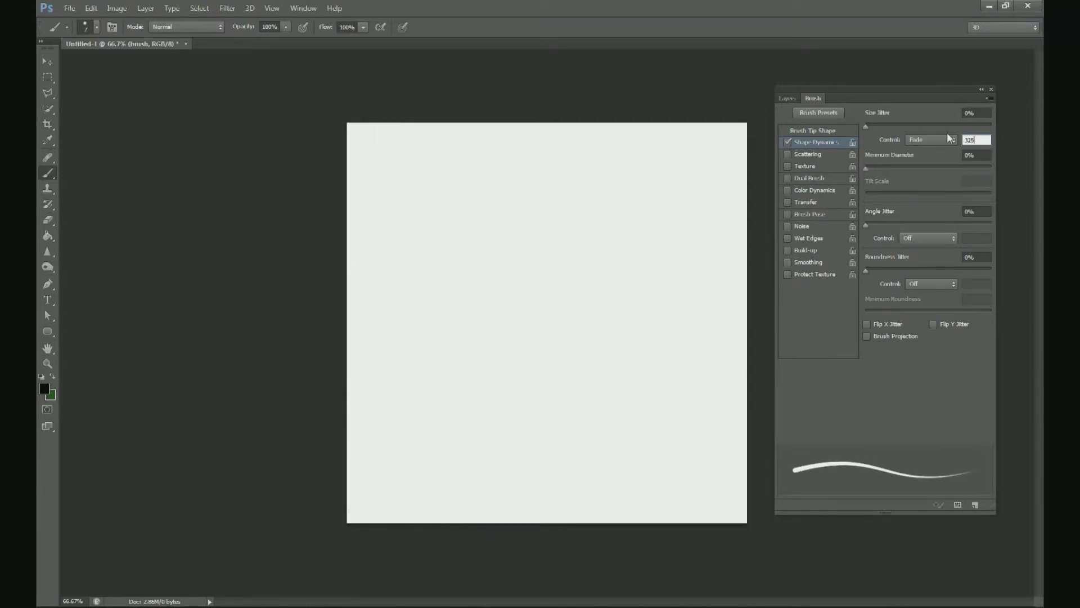
pyautogui.click(786, 98)
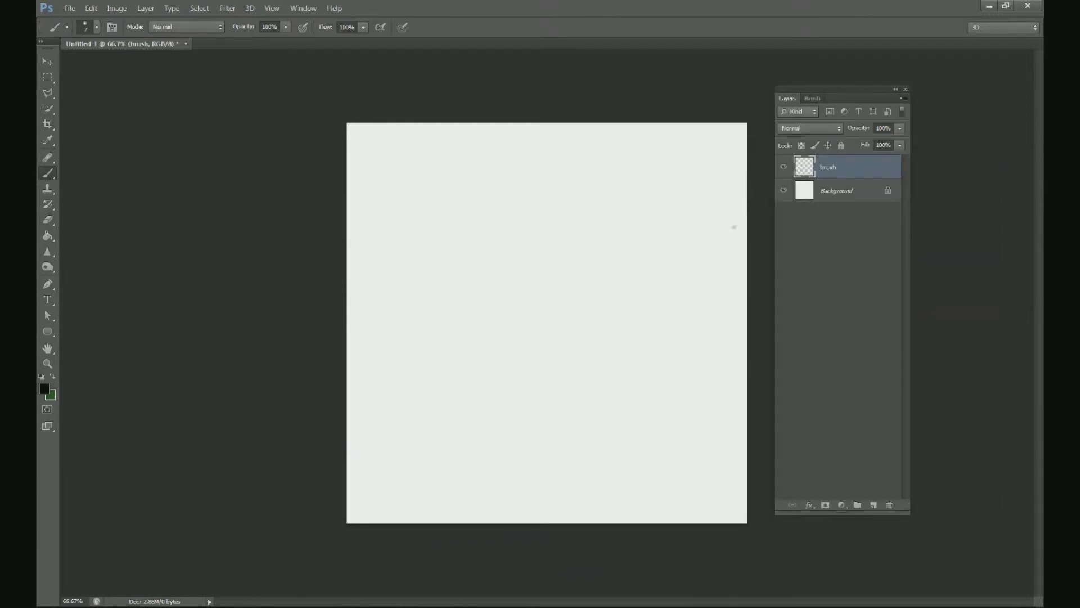
pyautogui.moveTo(540, 340)
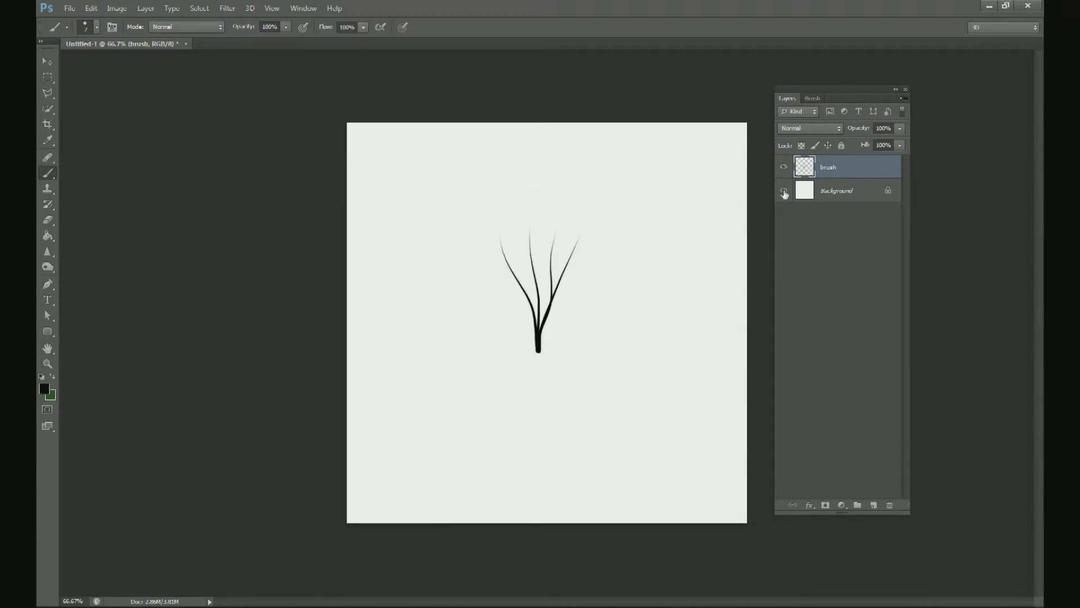
# Step: Paint four curved, tapering black blade strokes from a common base and select them
pyautogui.click(804, 167)
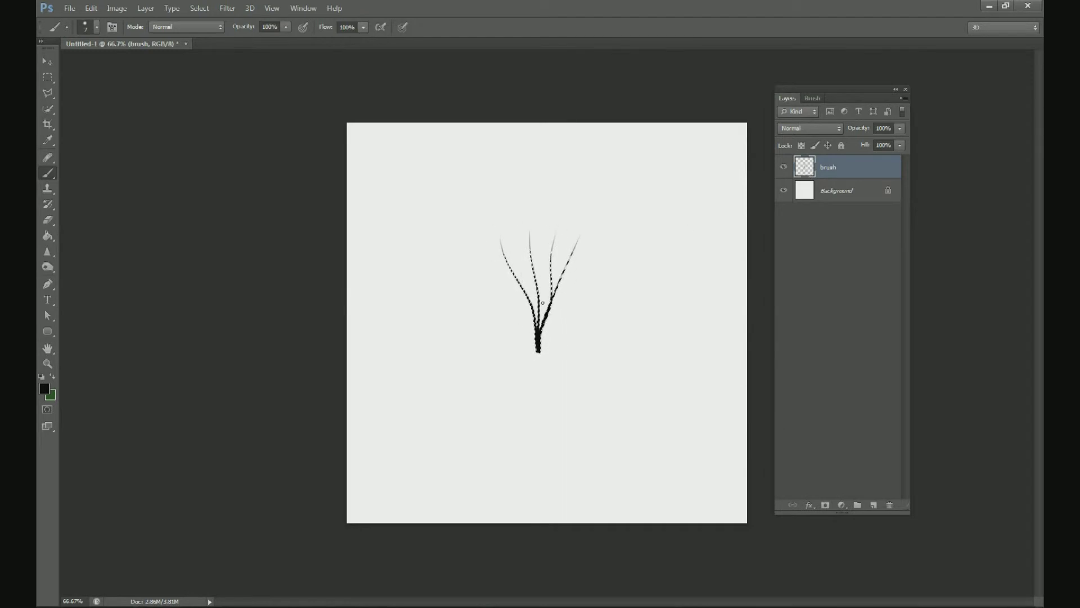
pyautogui.click(116, 7)
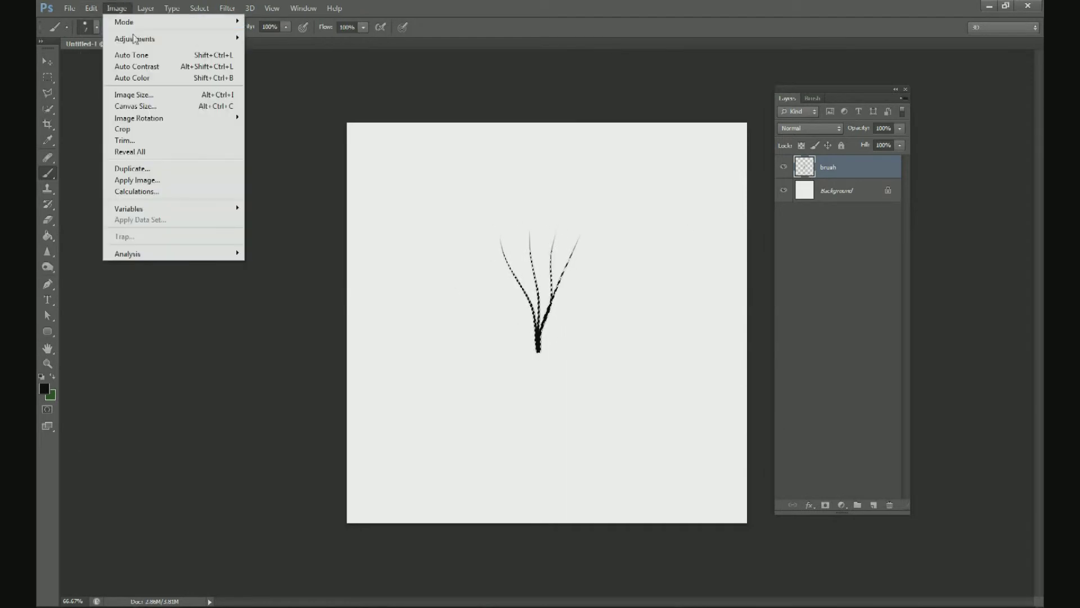
# Step: Define the blades as a new brush preset and hide the blade layer
pyautogui.click(90, 7)
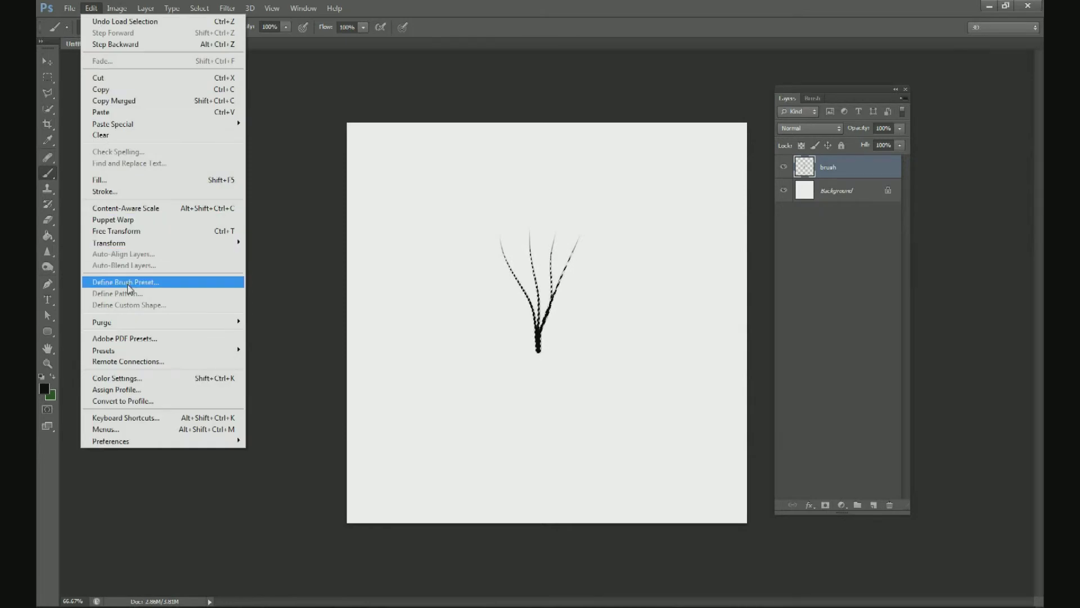
pyautogui.click(126, 282)
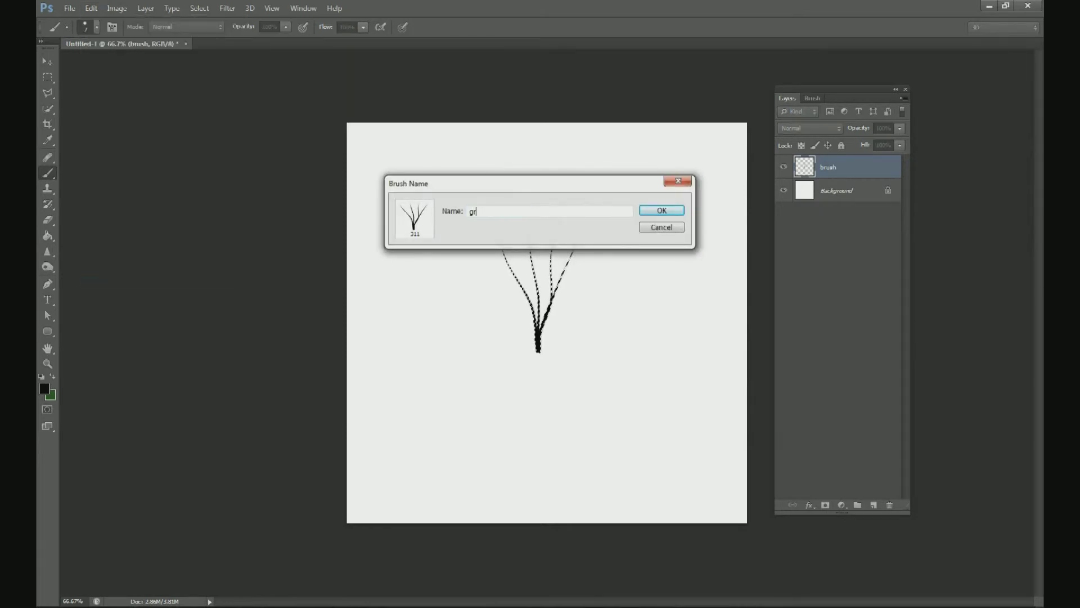
pyautogui.click(660, 210)
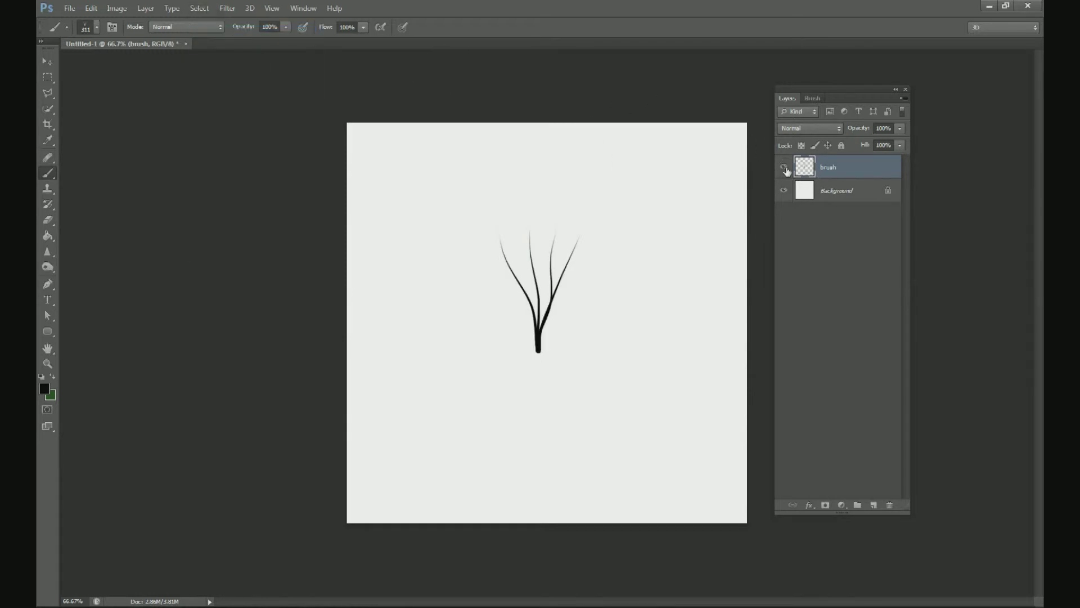
pyautogui.click(872, 505)
pyautogui.write('grass')
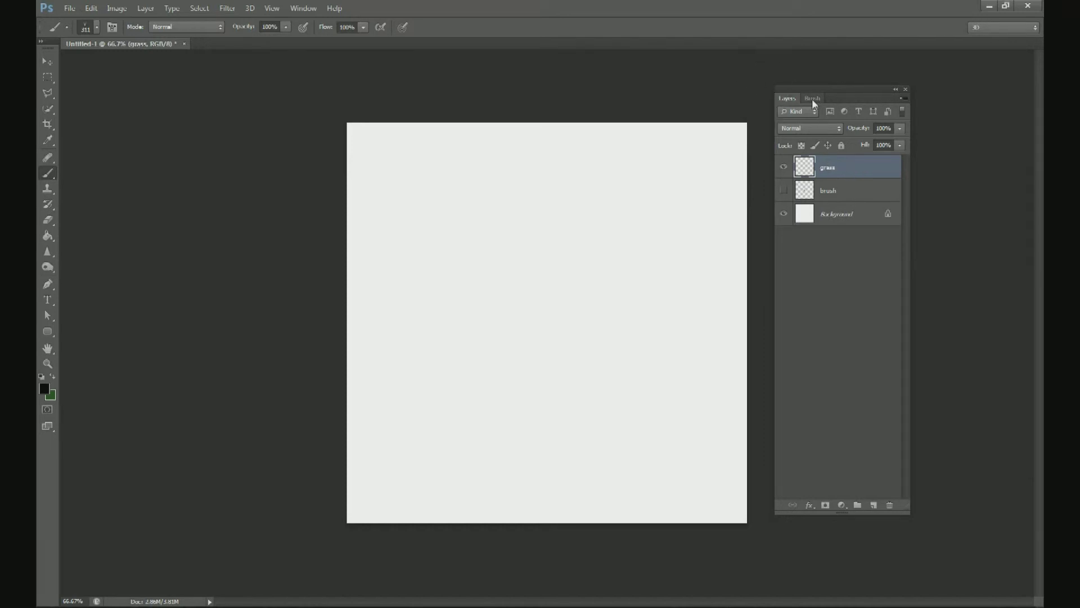
# Step: Set Size Jitter 25%, Angle Jitter 15%, and brush tip Spacing 11%
pyautogui.click(813, 98)
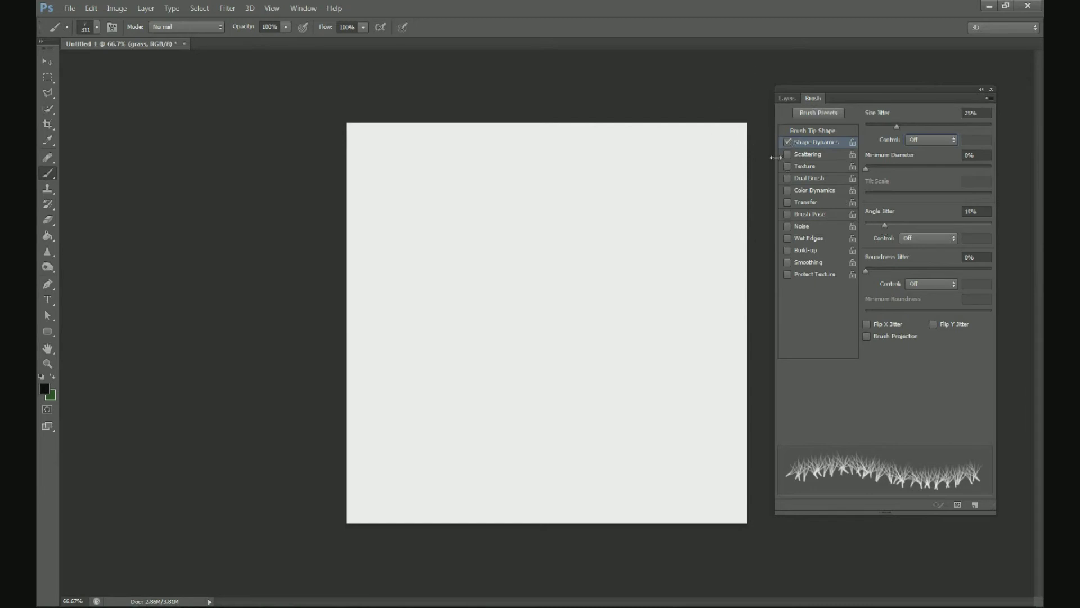
pyautogui.click(813, 130)
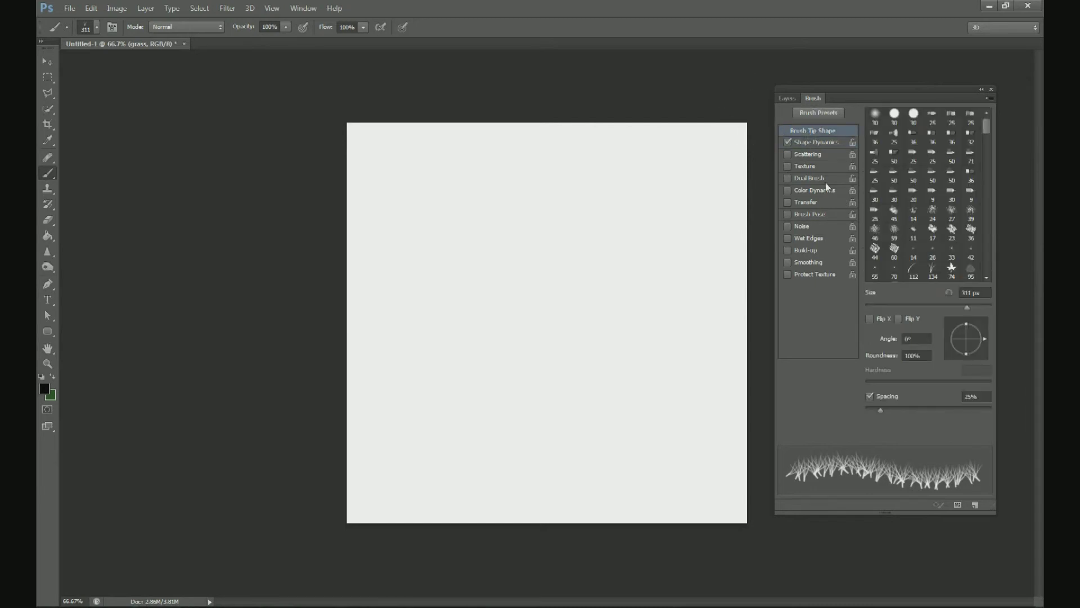
pyautogui.moveTo(882, 414)
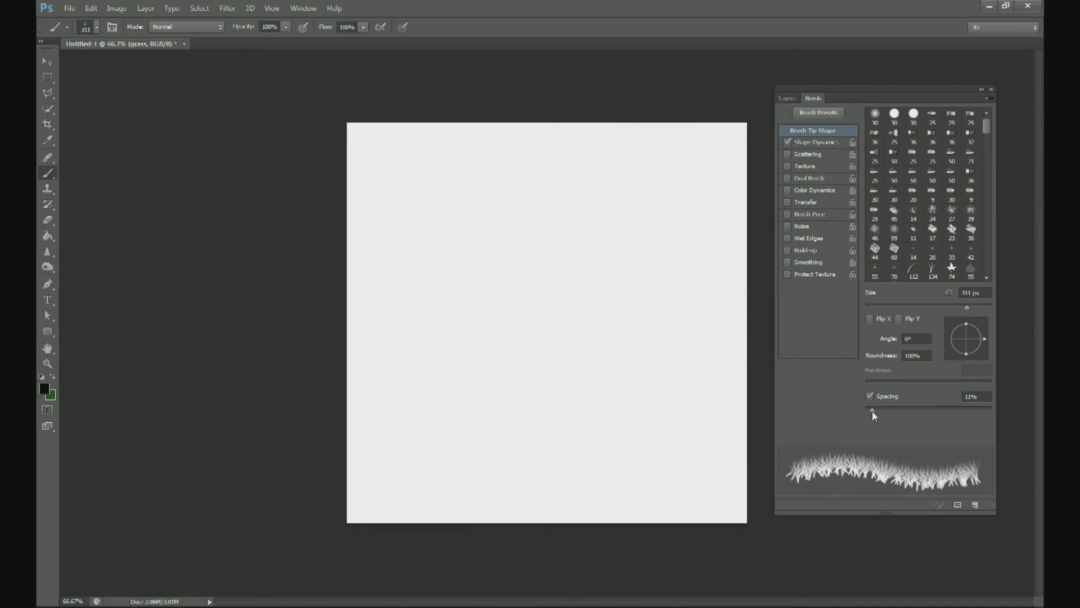
pyautogui.click(786, 98)
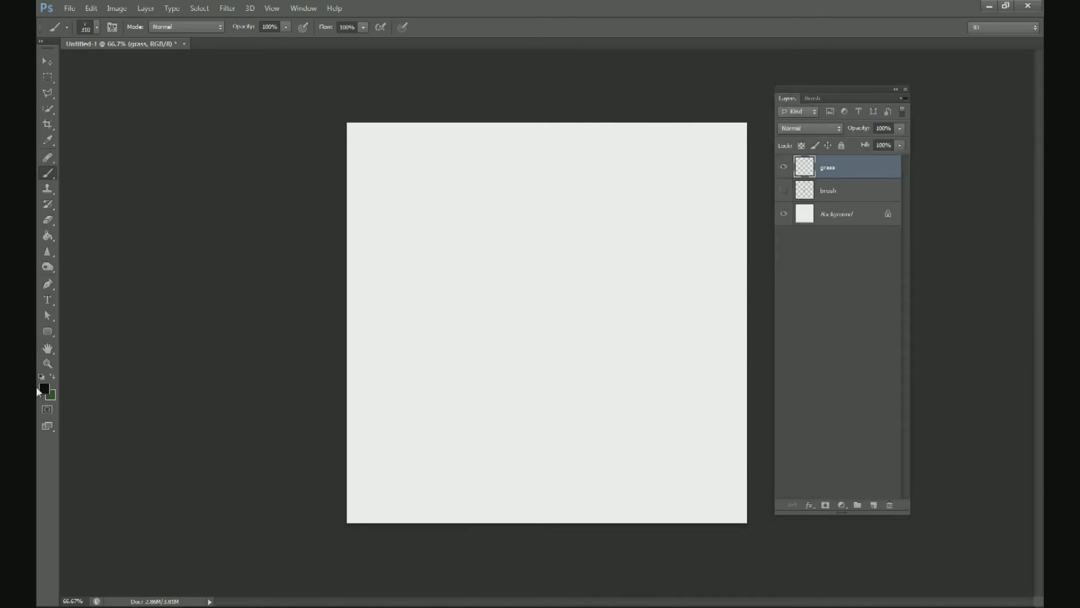
# Step: Choose green as the foreground colour
pyautogui.click(46, 388)
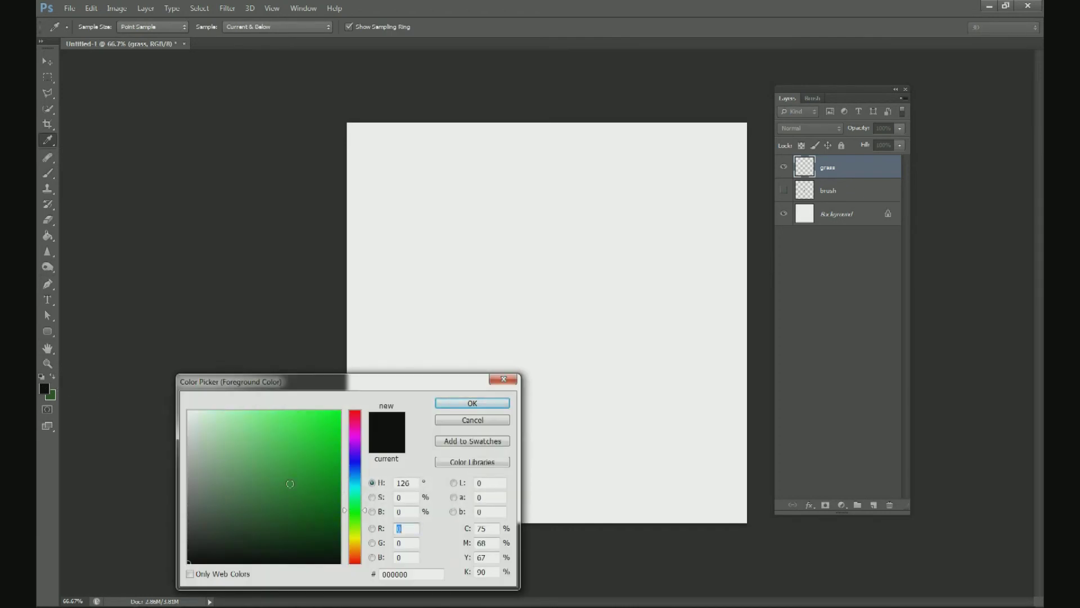
pyautogui.click(472, 403)
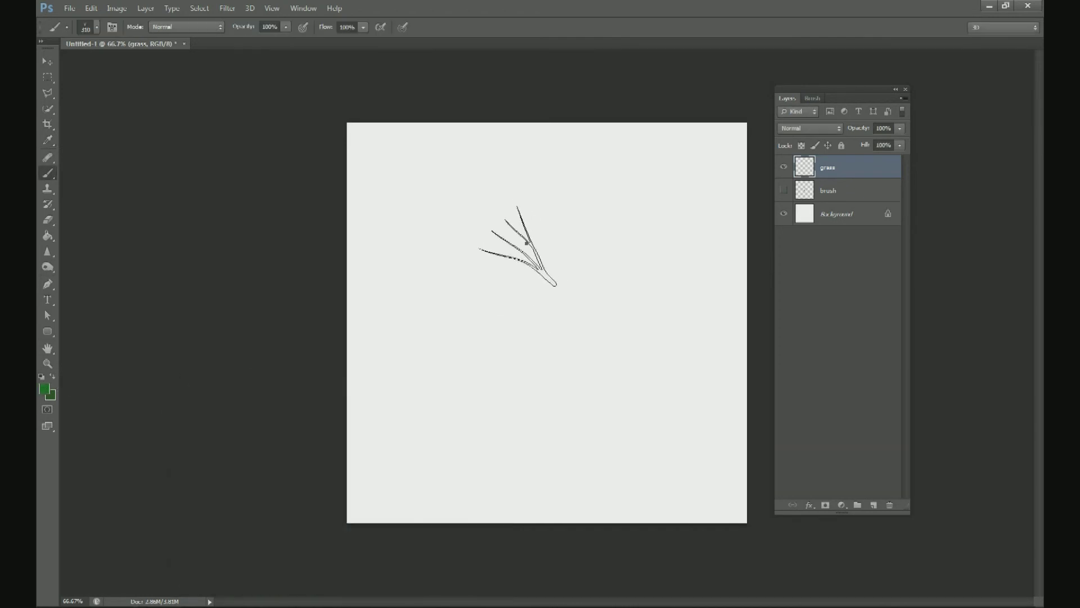